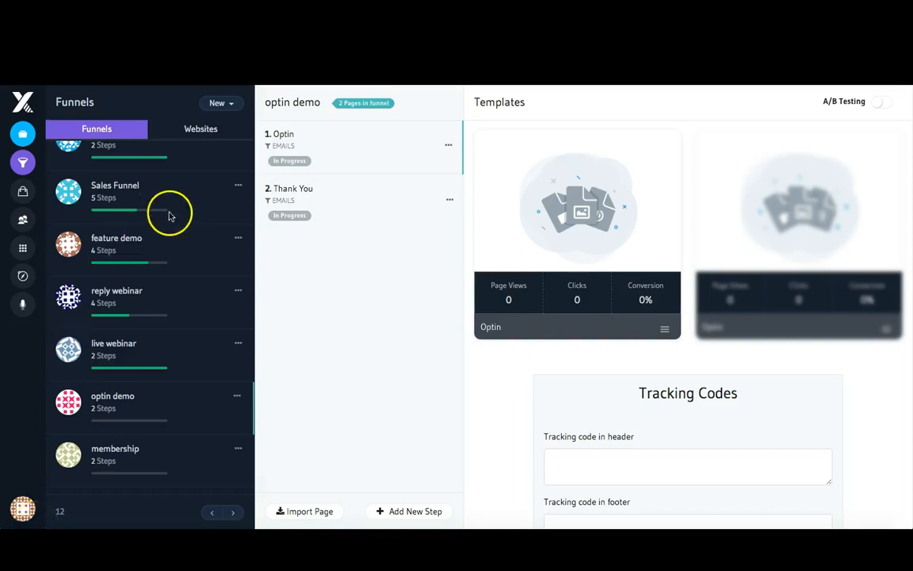
pyautogui.moveTo(366, 212)
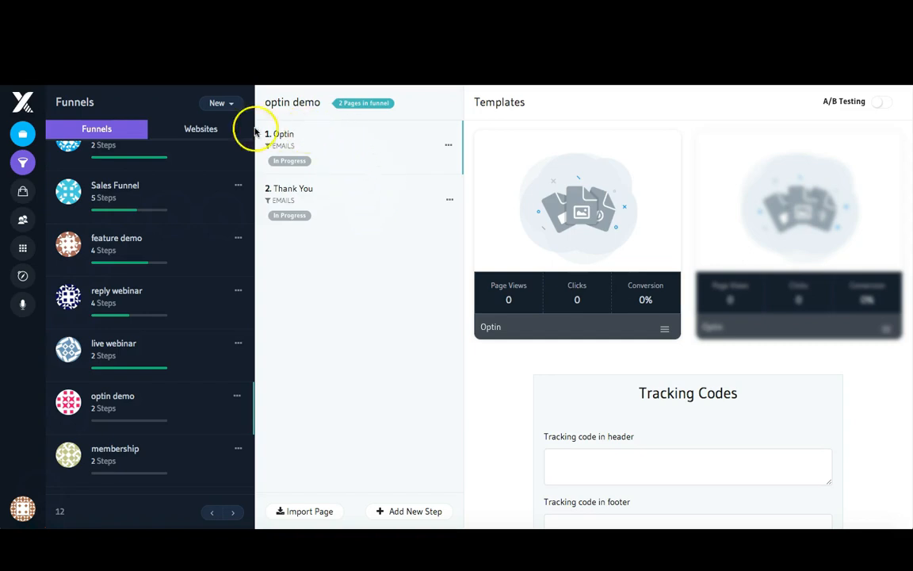
pyautogui.moveTo(317, 167)
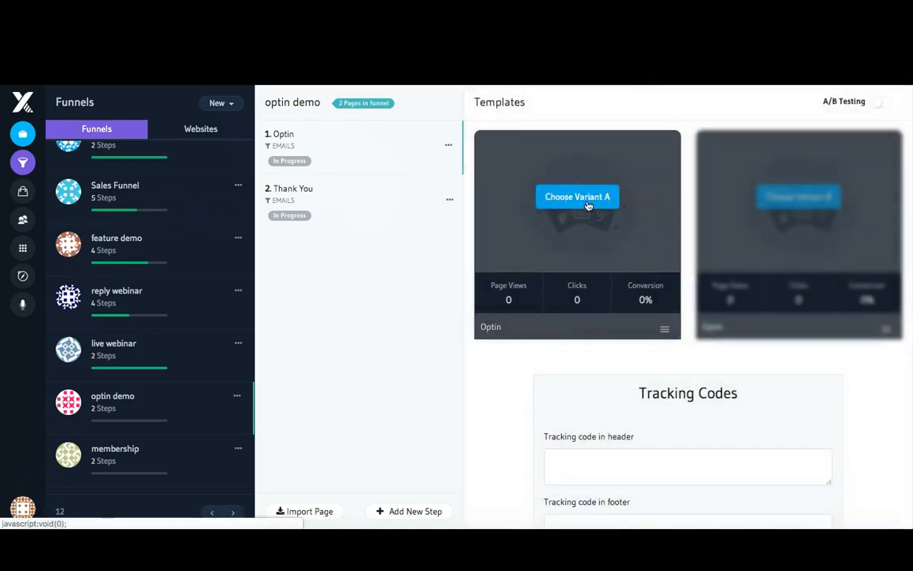
# Apply the Blank Template to the Optin step's Variant A and start editing it in the builder
pyautogui.click(577, 197)
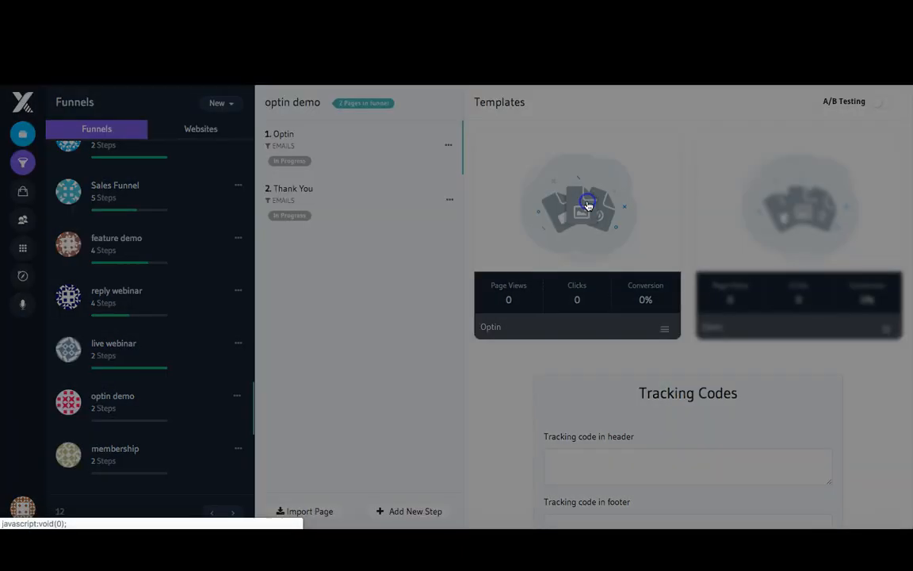
pyautogui.click(586, 206)
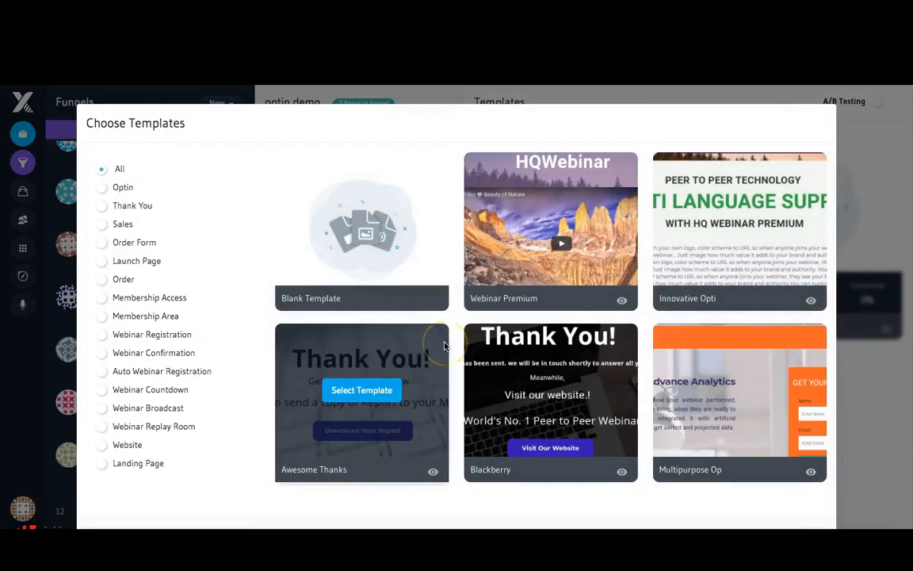
pyautogui.scroll(-3)
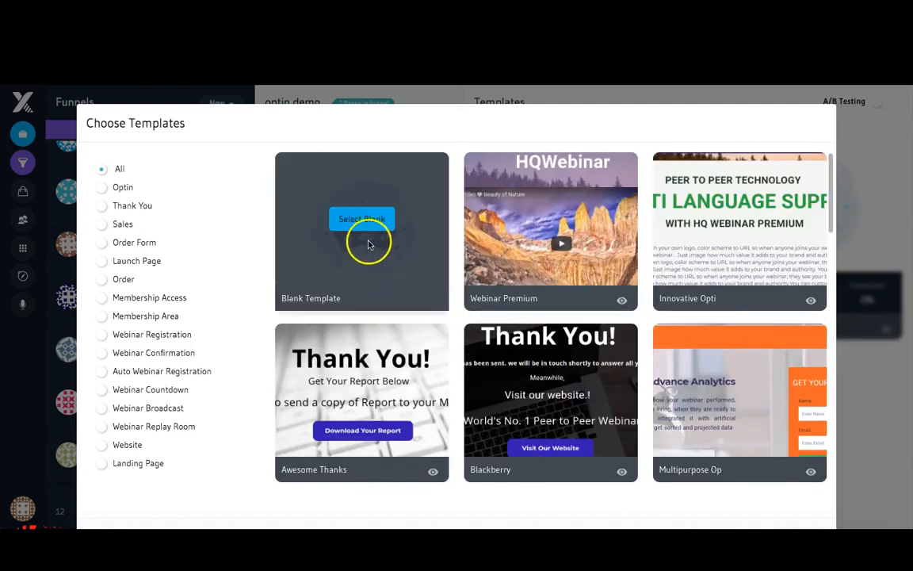
pyautogui.click(361, 219)
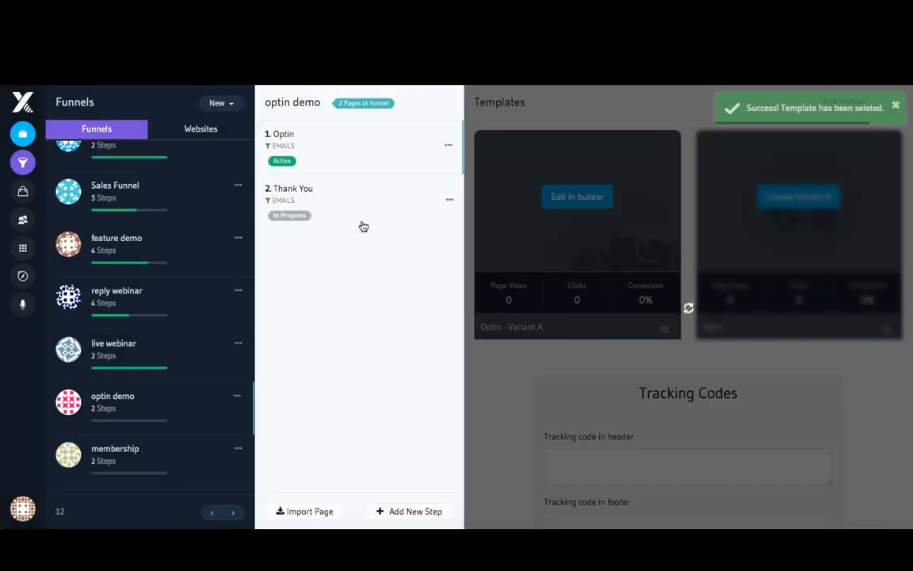
pyautogui.click(577, 196)
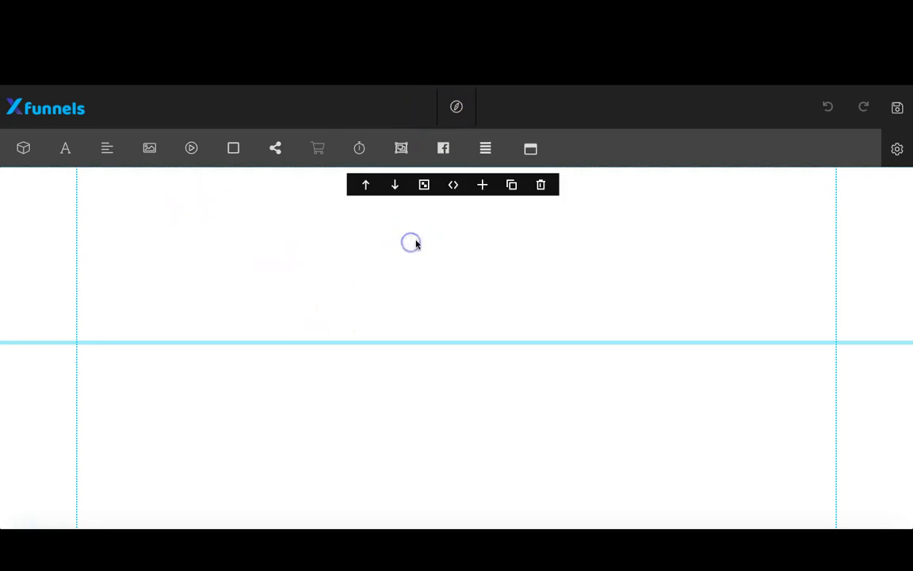
pyautogui.moveTo(423, 184)
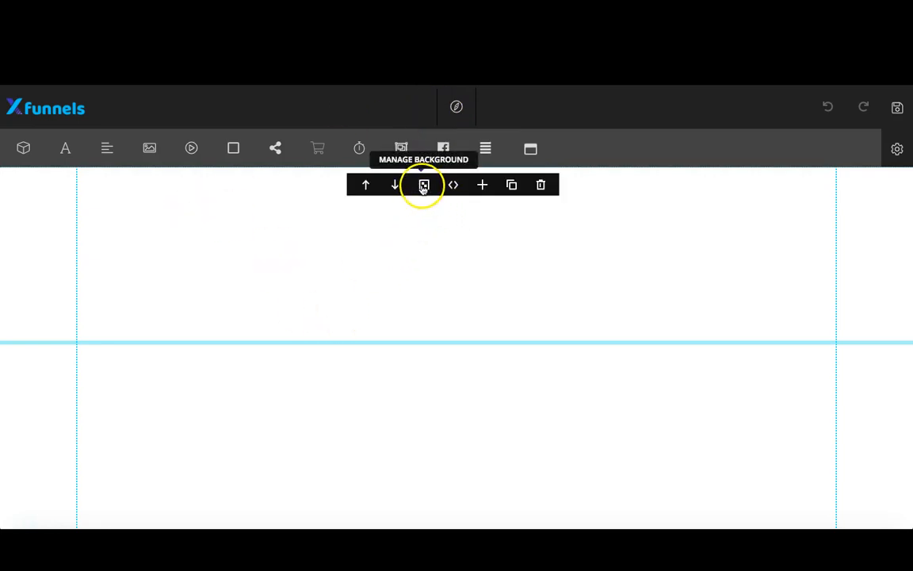
# Bring up the Block Background settings for the page's top block
pyautogui.click(423, 184)
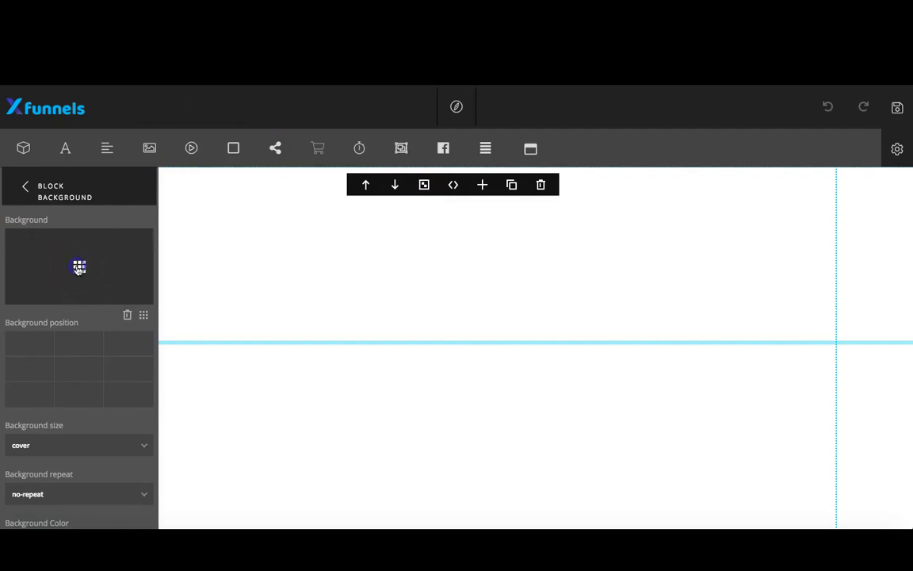
# Import the orange painted-texture image from My Images as the block background
pyautogui.click(79, 266)
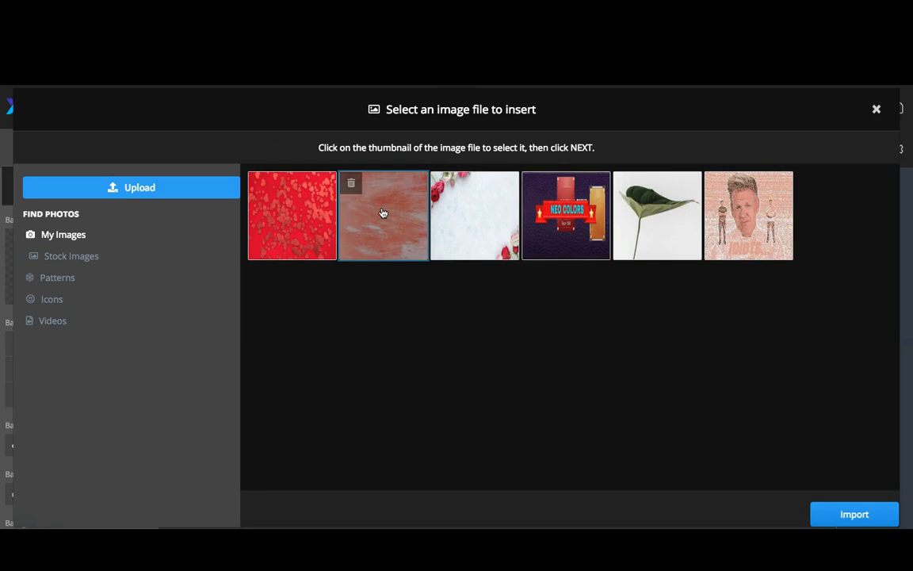
pyautogui.click(854, 514)
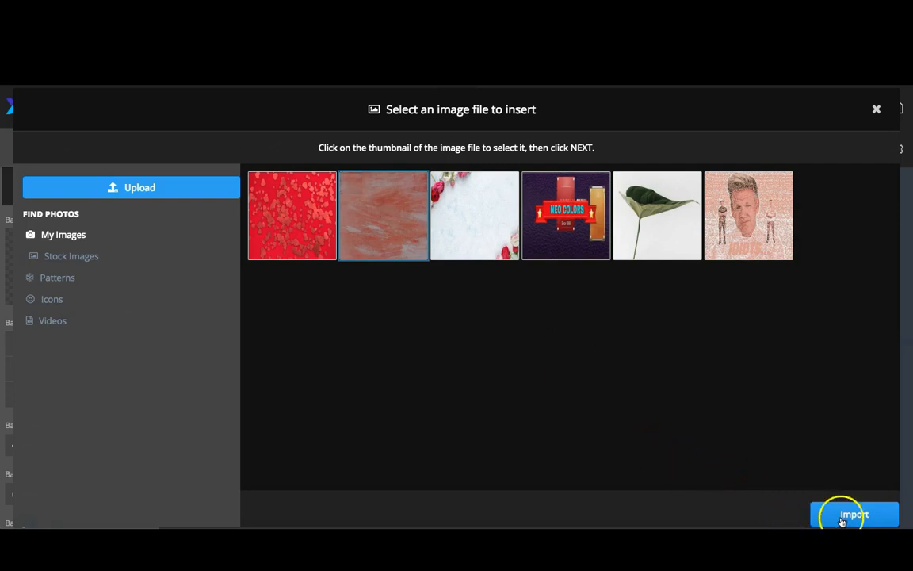
pyautogui.click(854, 515)
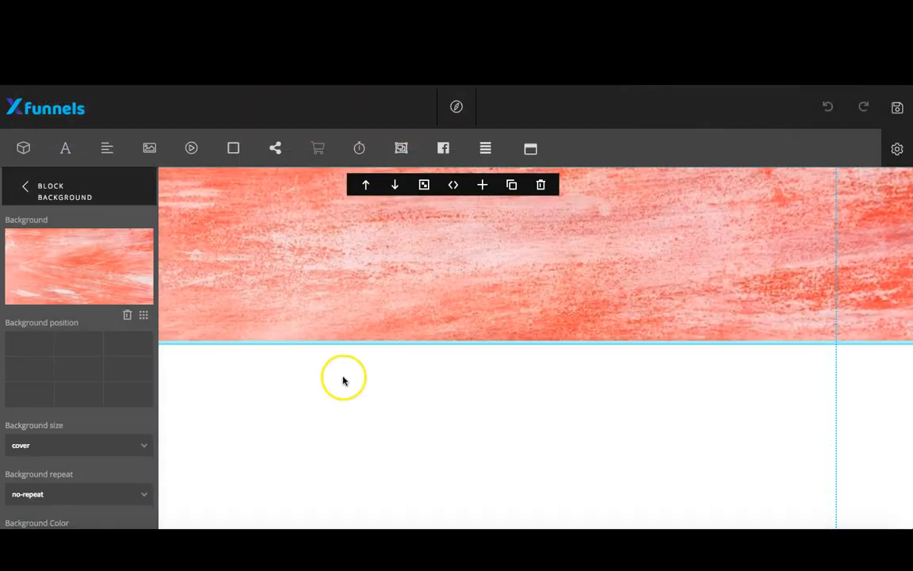
pyautogui.moveTo(479, 344)
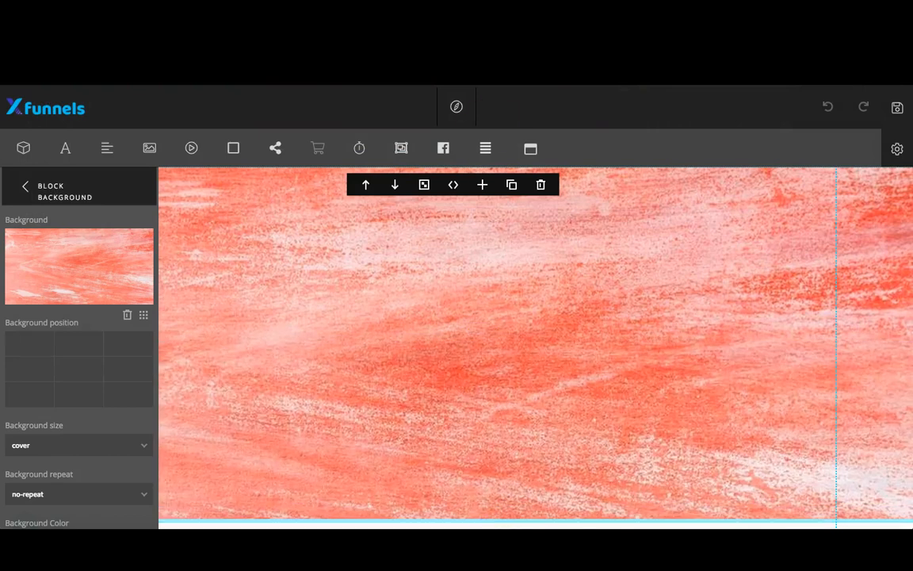
pyautogui.moveTo(529, 149)
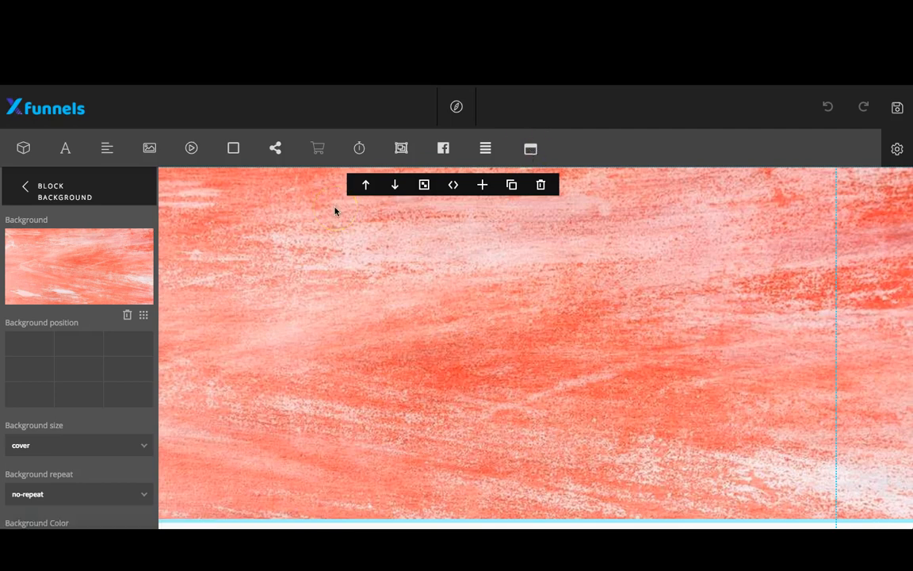
pyautogui.moveTo(529, 150)
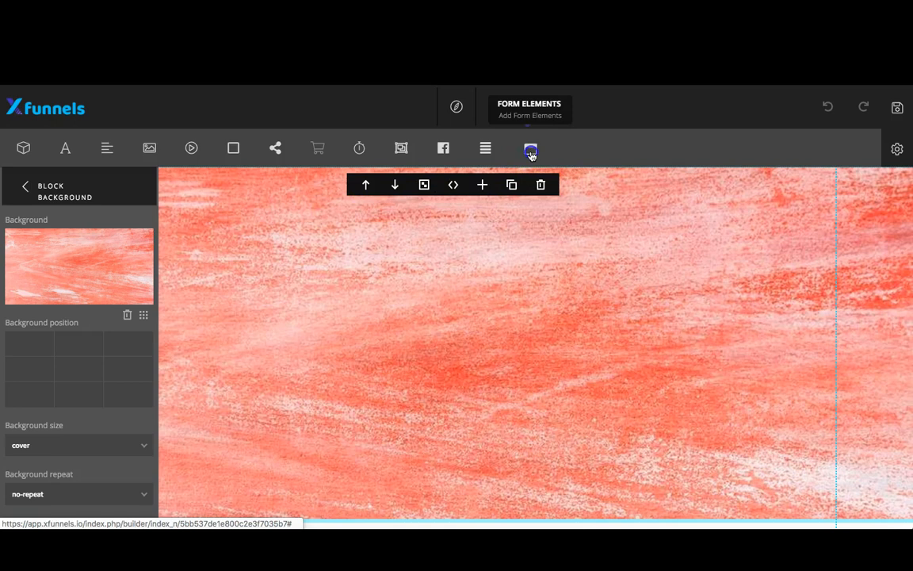
# Add two Text Input (Email) fields from Form Elements and move them toward the upper right
pyautogui.click(529, 149)
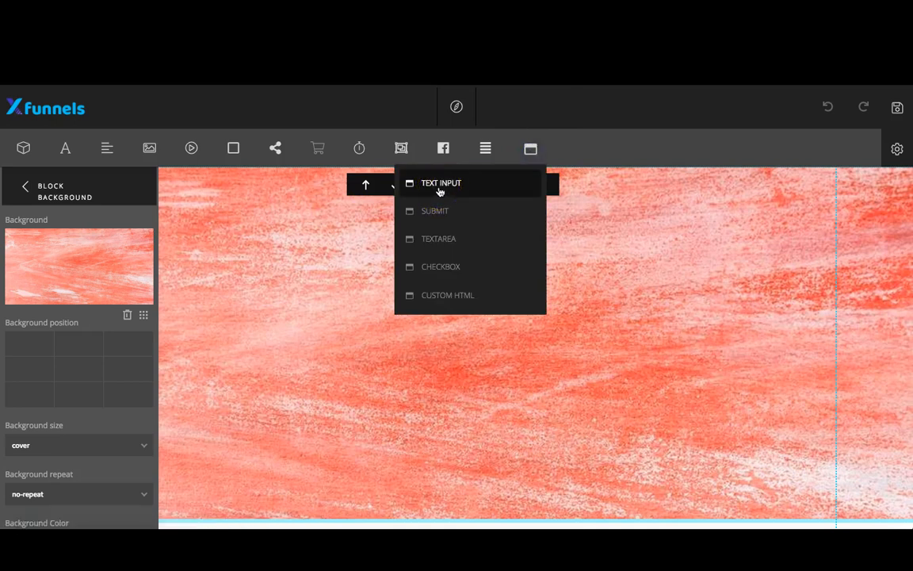
pyautogui.click(440, 184)
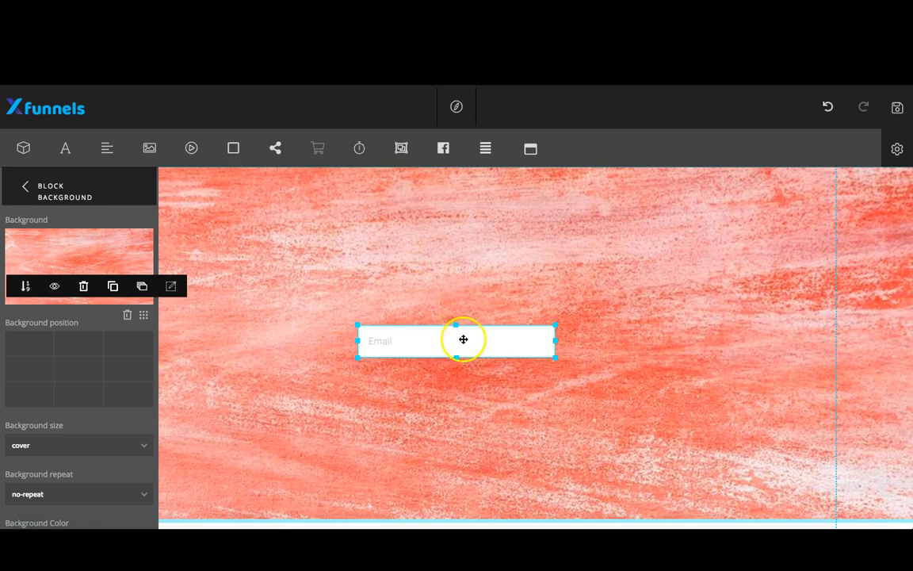
pyautogui.moveTo(463, 339); pyautogui.dragTo(717, 225)
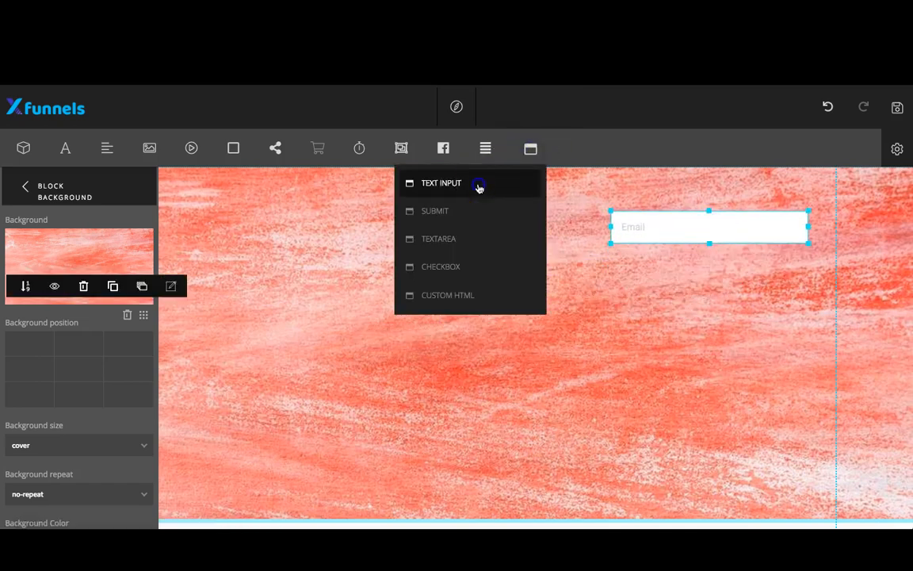
pyautogui.click(441, 182)
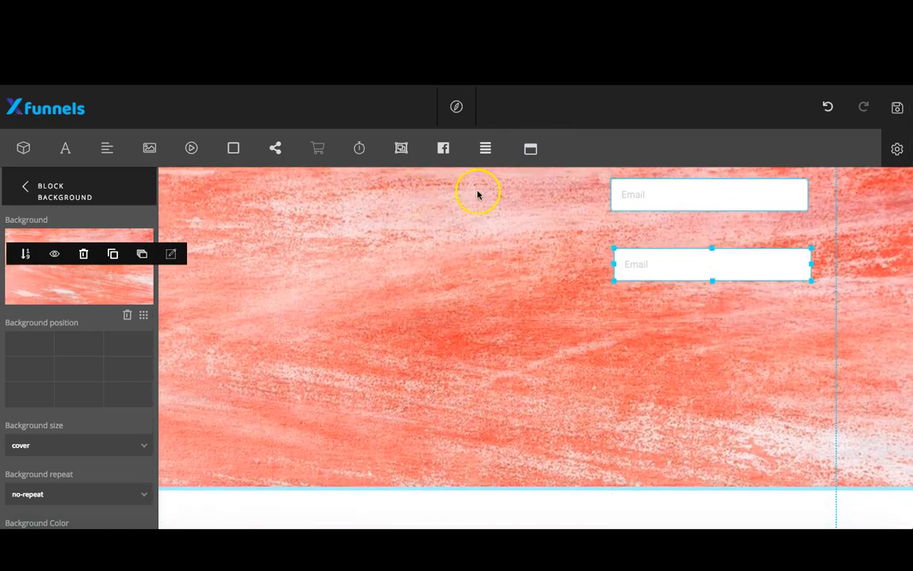
pyautogui.moveTo(485, 147)
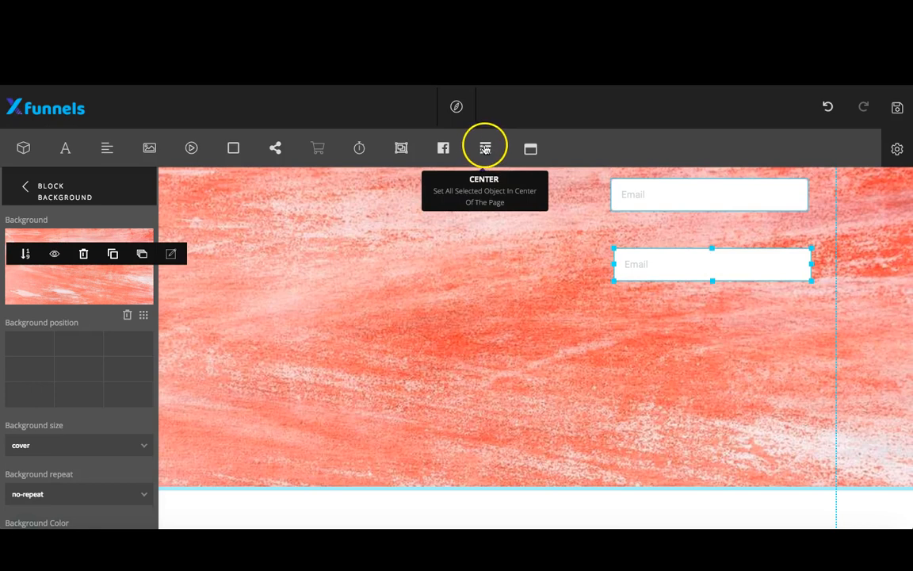
pyautogui.click(529, 149)
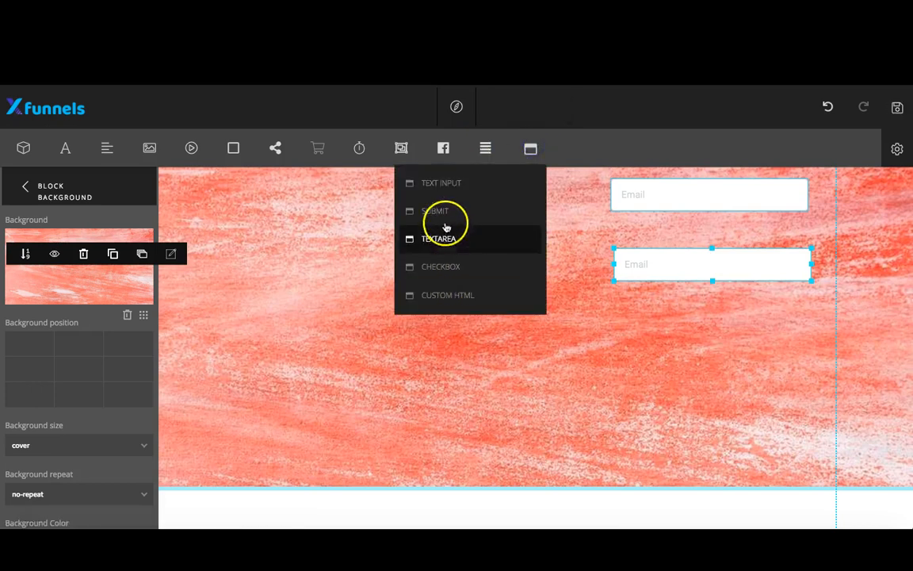
# Add a Submit button below the Email fields and centre all three elements on the block
pyautogui.click(434, 211)
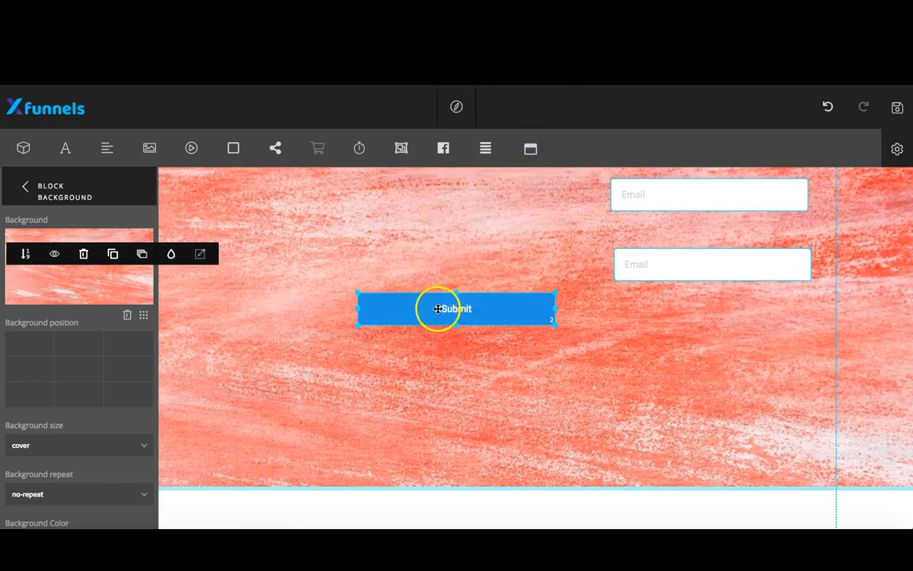
pyautogui.moveTo(437, 308); pyautogui.dragTo(691, 333)
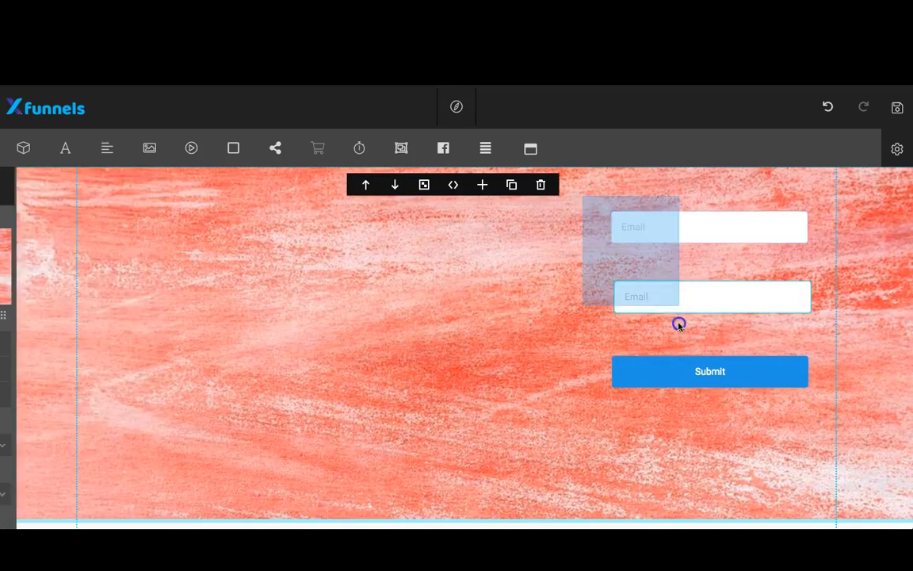
pyautogui.click(485, 149)
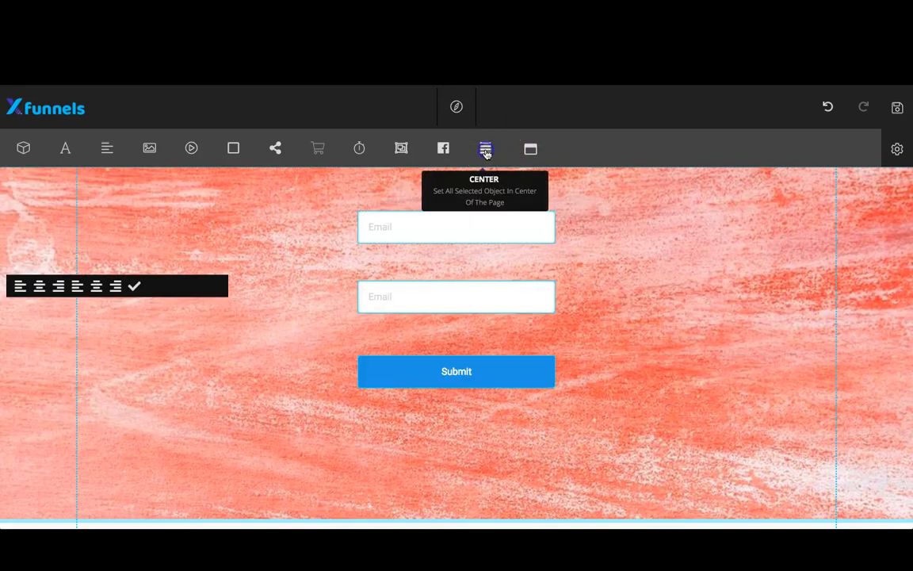
pyautogui.moveTo(542, 338)
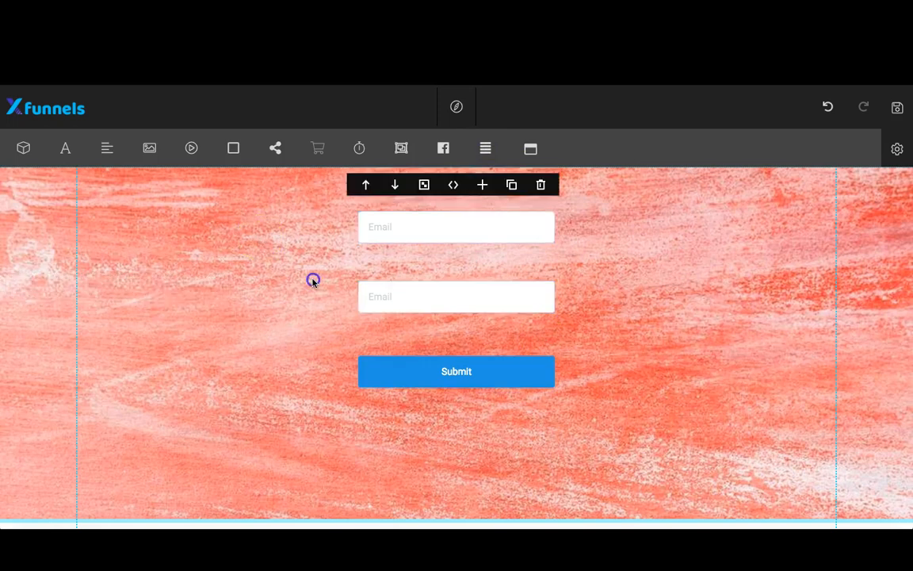
pyautogui.click(457, 371)
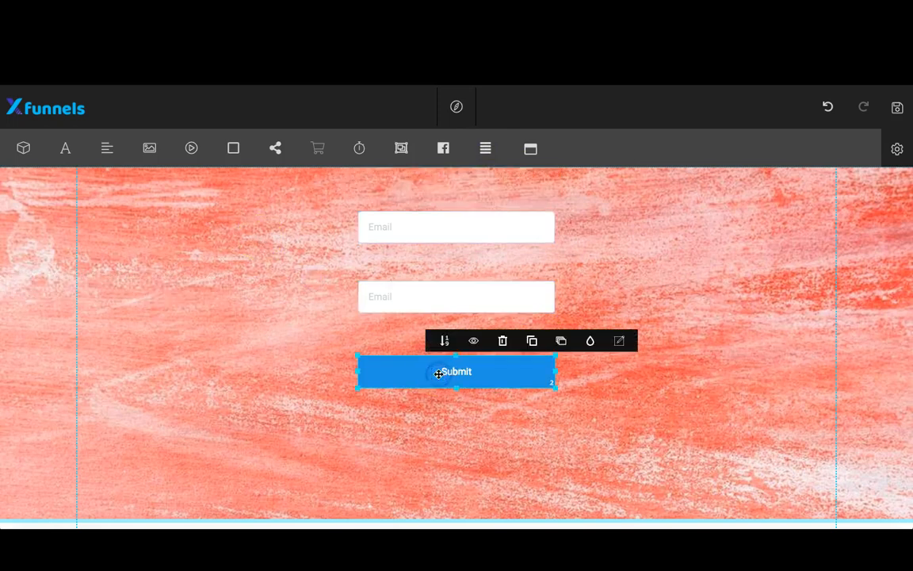
pyautogui.moveTo(618, 341)
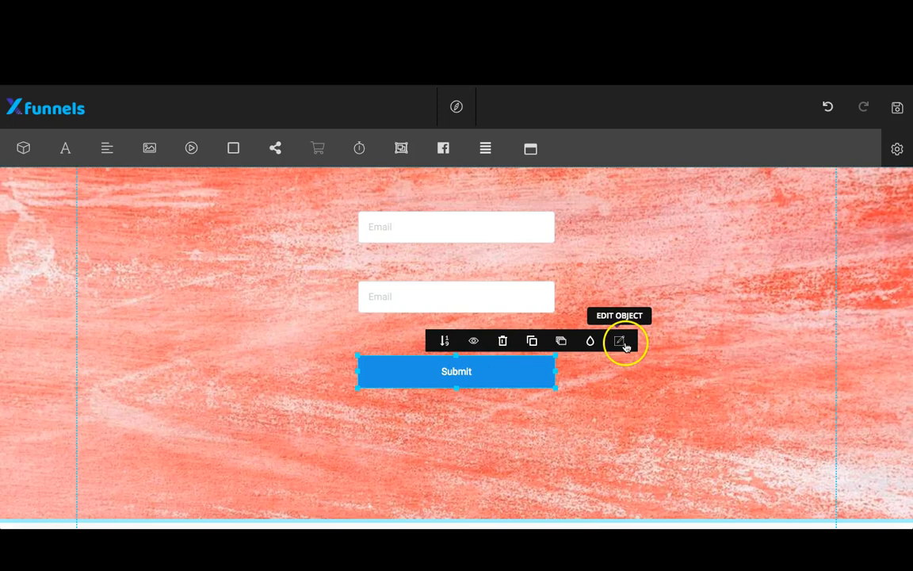
# Set the Submit element's Mode to Button in its input settings
pyautogui.click(618, 341)
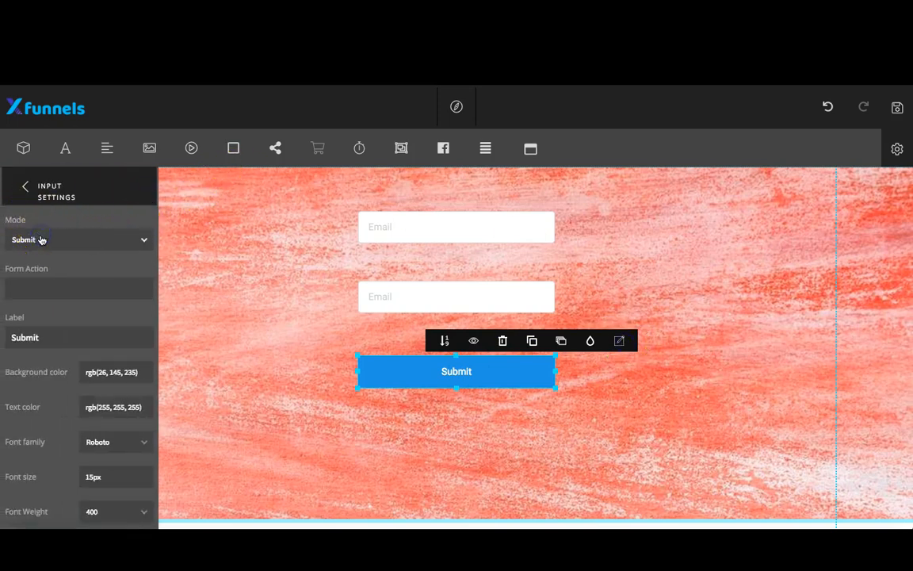
pyautogui.click(76, 239)
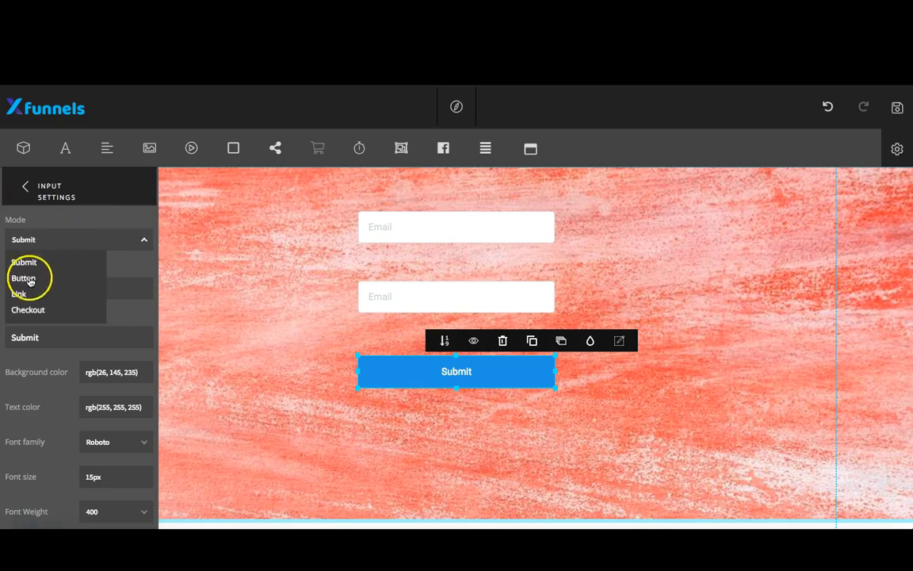
pyautogui.click(24, 278)
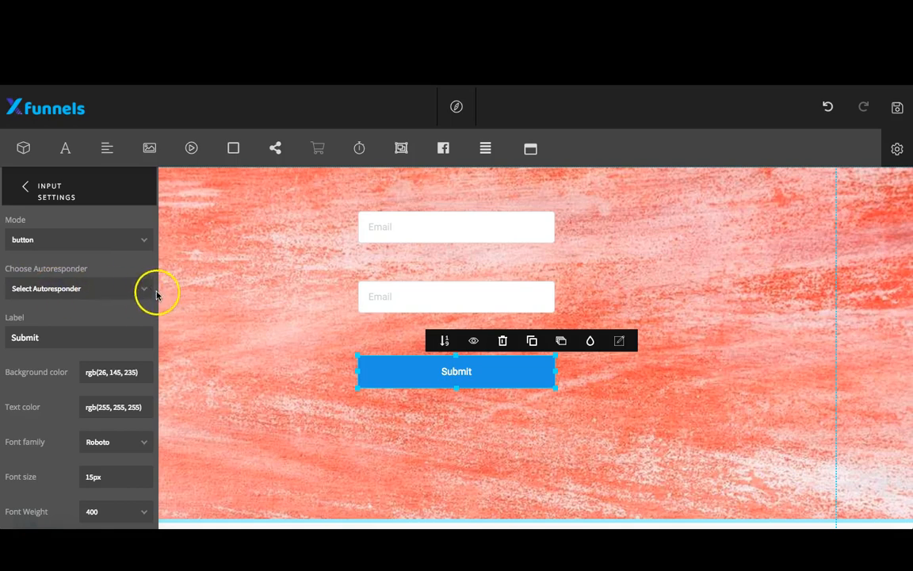
# Connect the form to the Mailchimp AR autoresponder with the HQ Webinar list
pyautogui.click(79, 288)
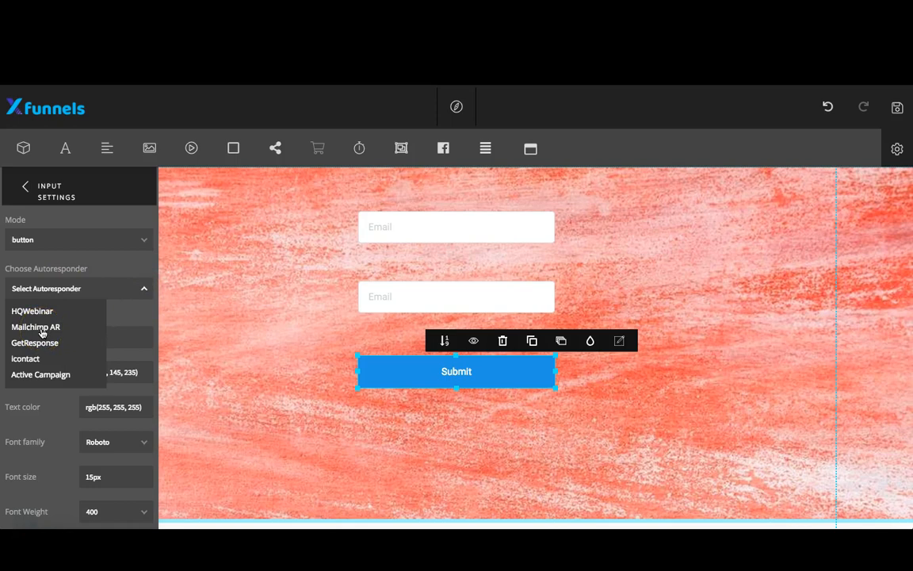
pyautogui.click(35, 326)
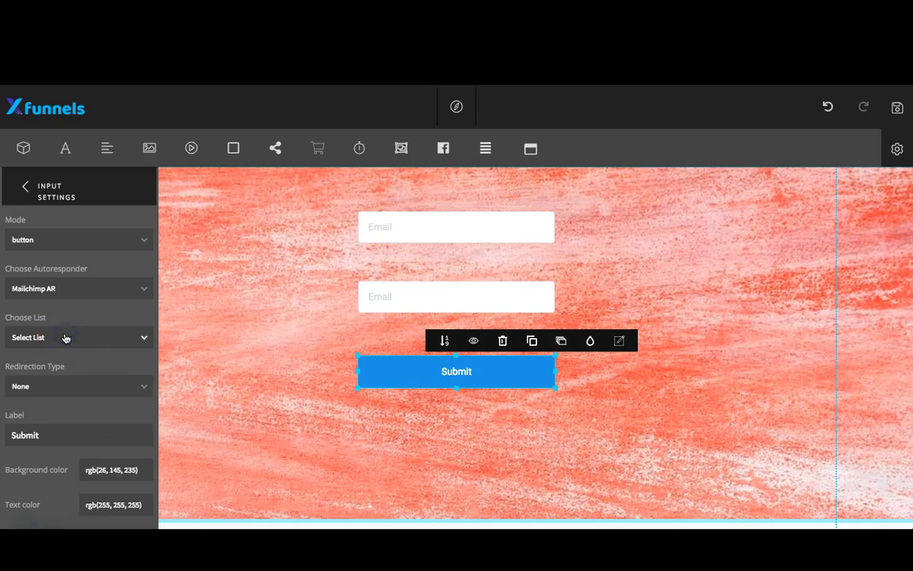
pyautogui.click(144, 336)
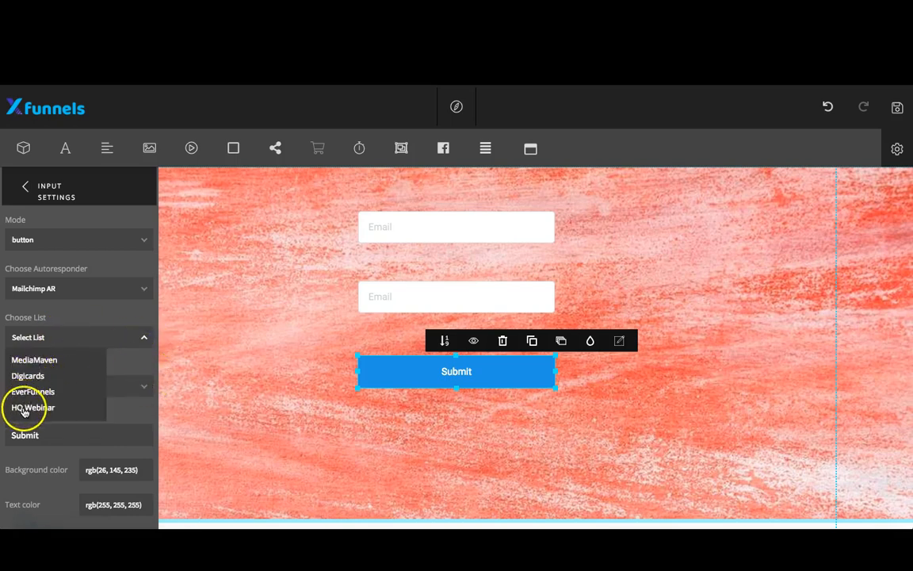
pyautogui.click(32, 407)
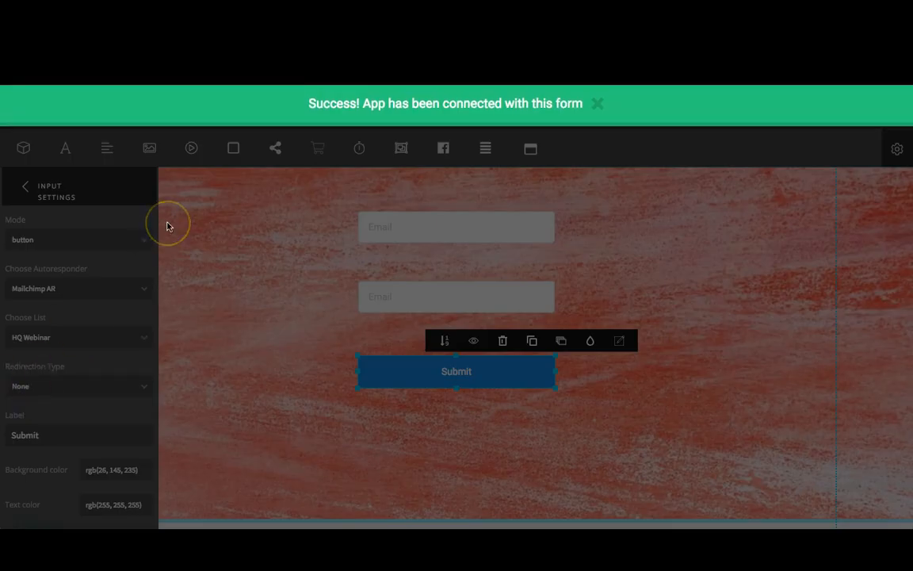
pyautogui.click(598, 103)
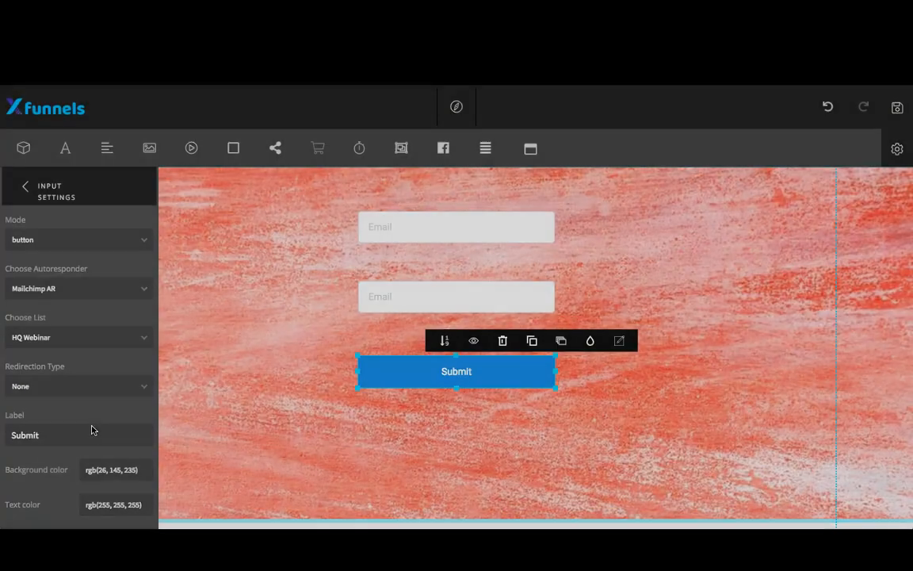
# Set the Submit button's Redirection Type to Next funnel step
pyautogui.scroll(-3)
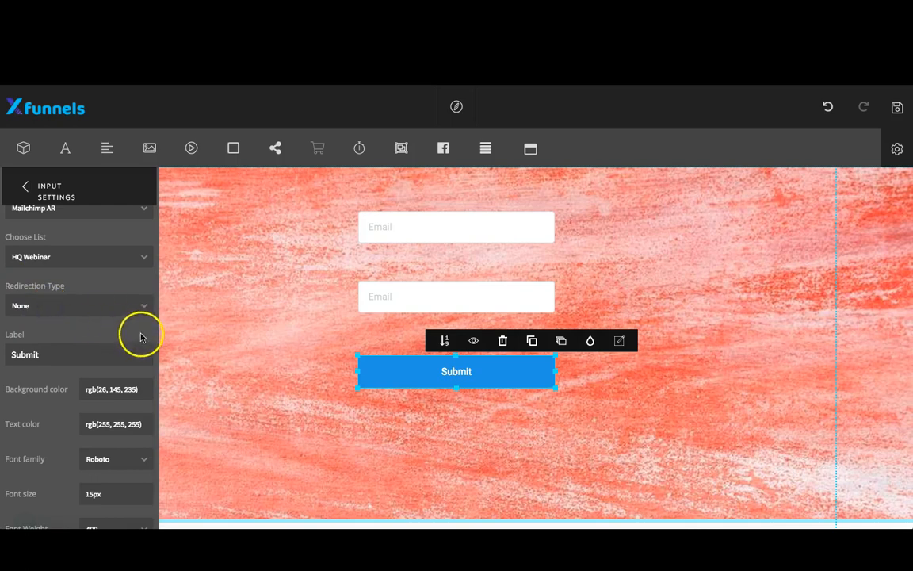
pyautogui.click(76, 304)
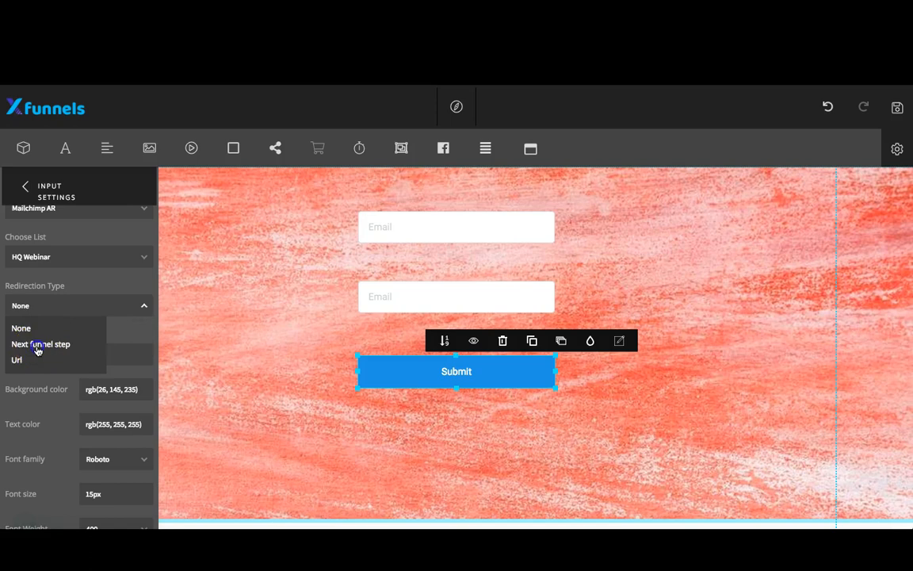
pyautogui.click(41, 344)
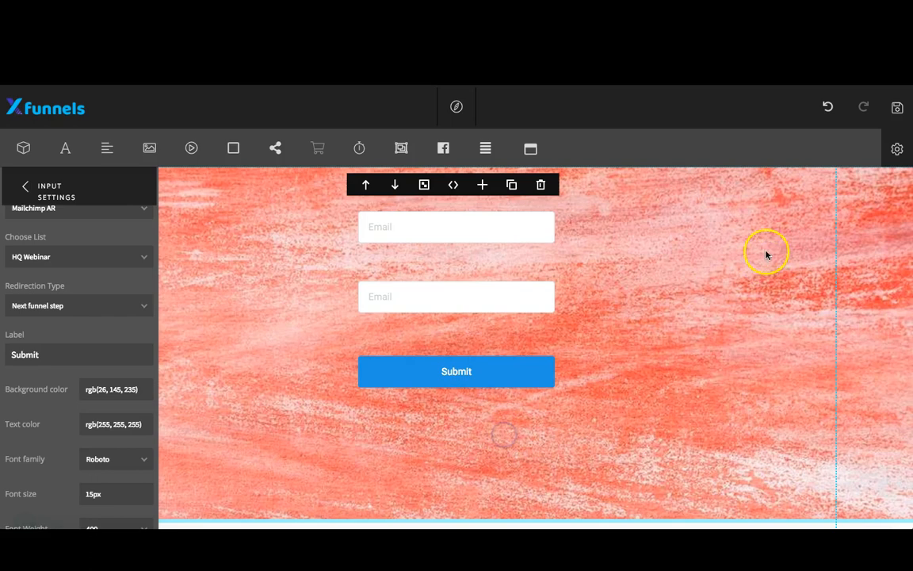
pyautogui.moveTo(898, 108)
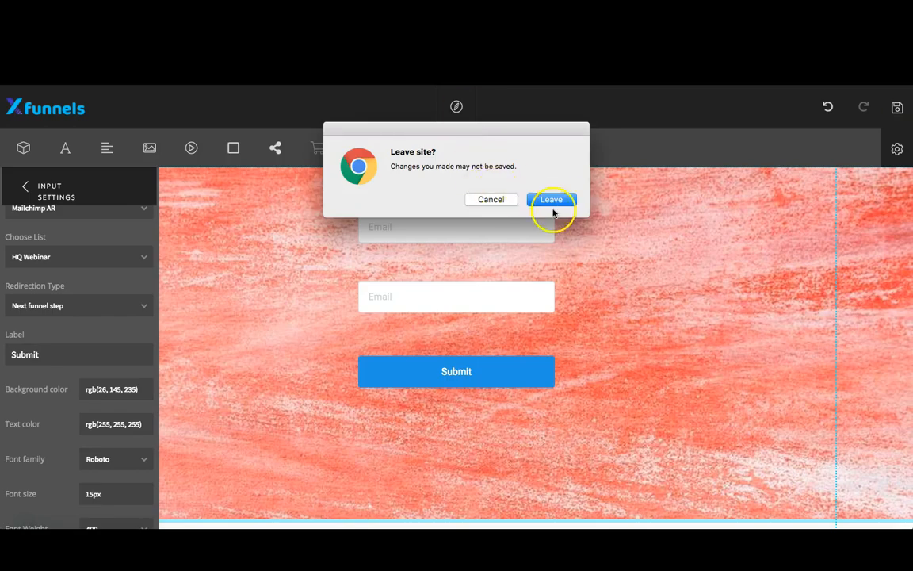
# Leave the editor and apply the Awesome Thanks template to the Thank You step
pyautogui.click(551, 200)
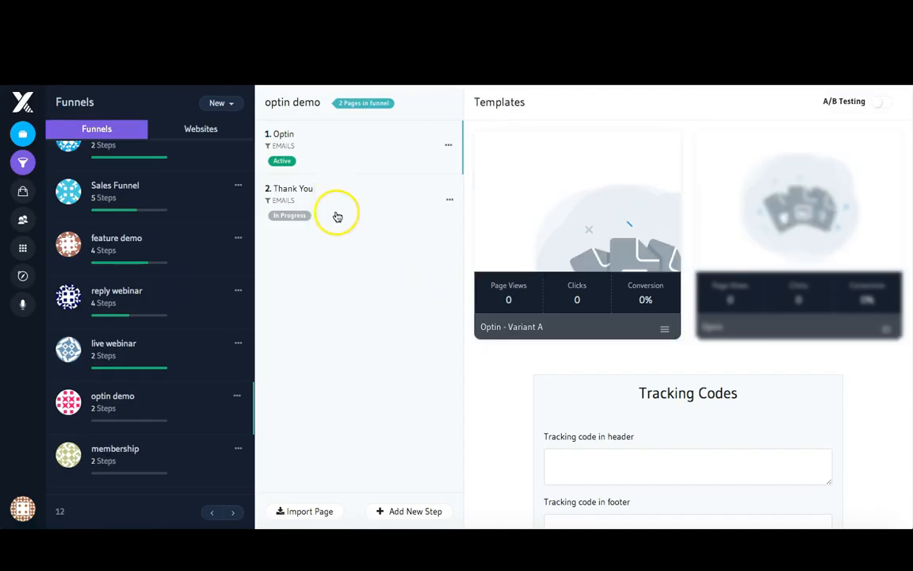
pyautogui.click(323, 205)
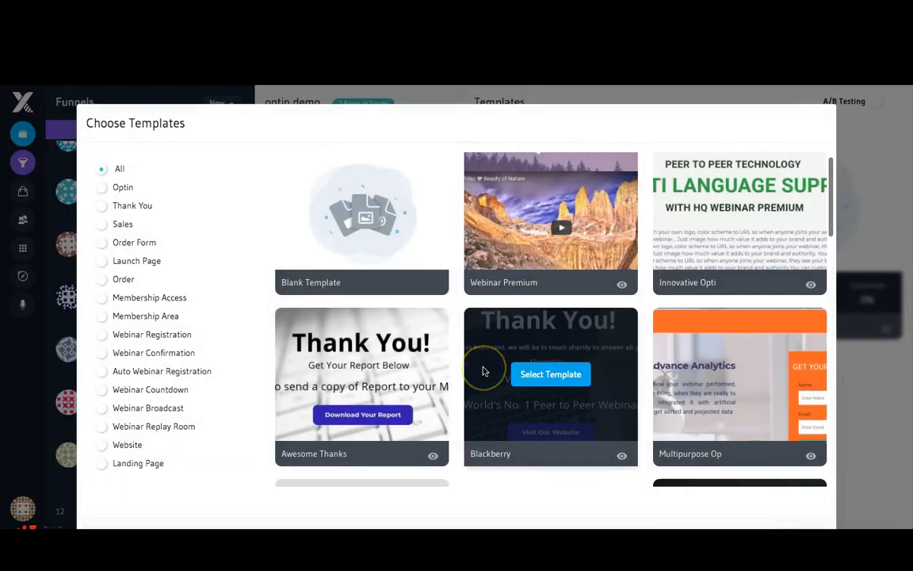
pyautogui.scroll(-3)
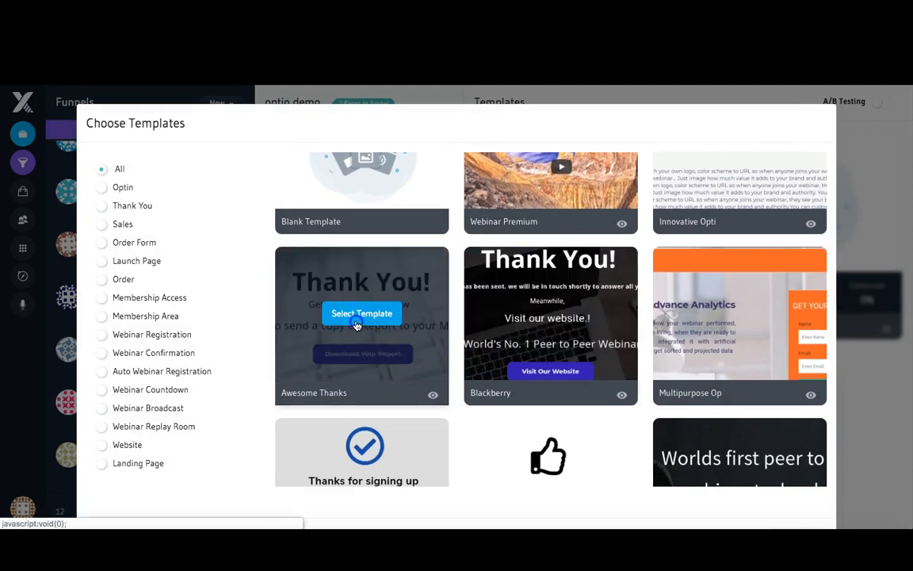
pyautogui.click(362, 314)
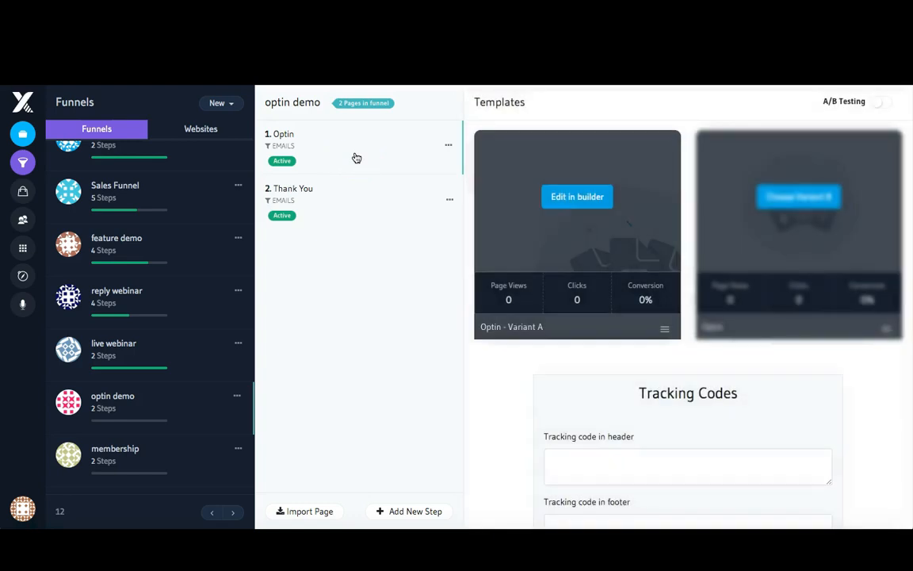
pyautogui.click(577, 197)
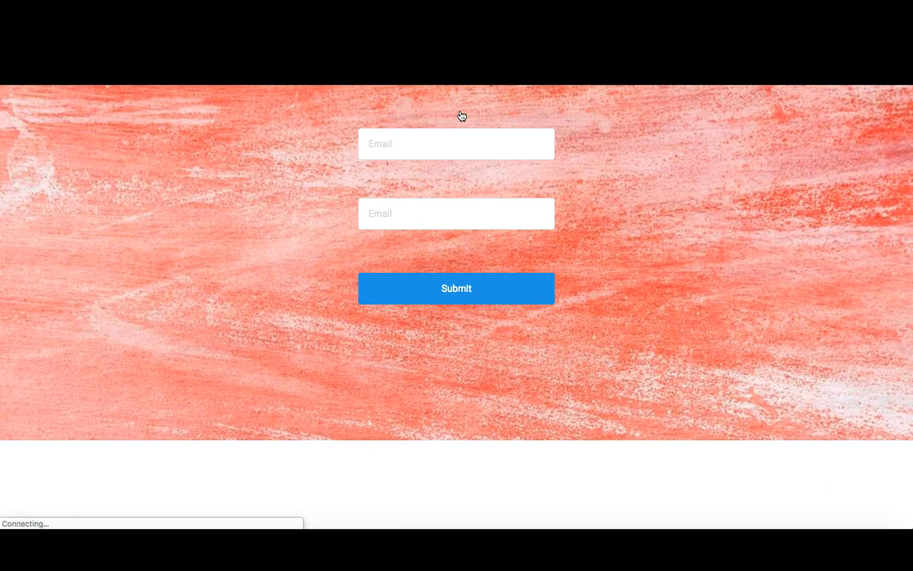
pyautogui.click(456, 143)
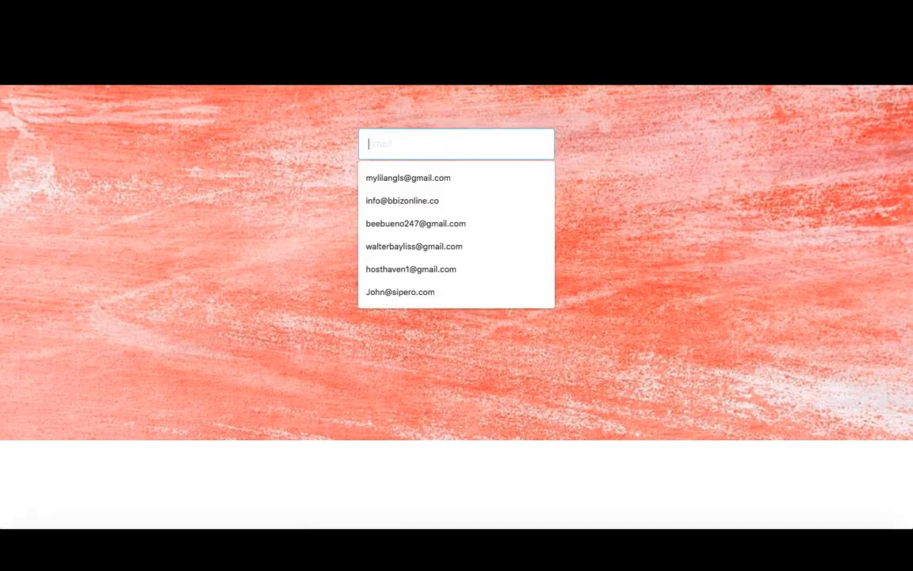
pyautogui.moveTo(233, 341)
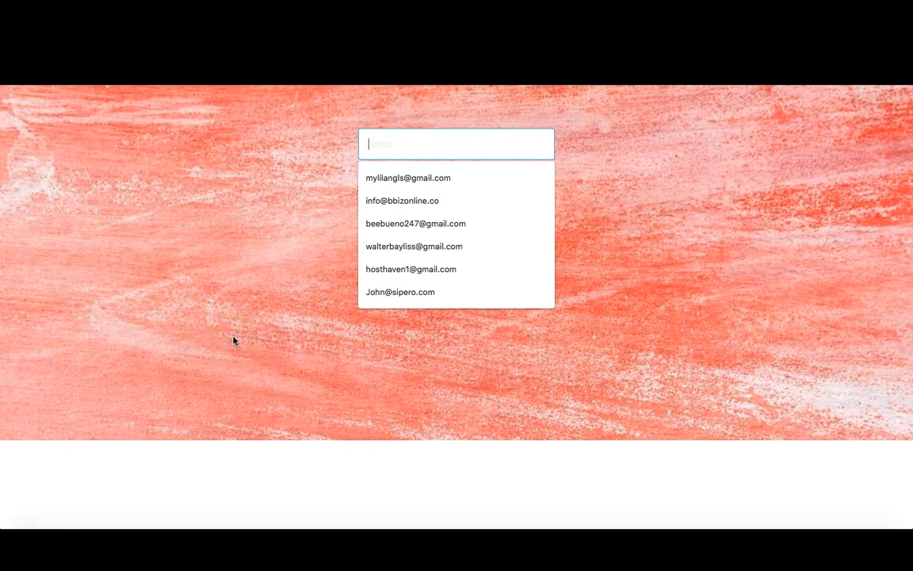
pyautogui.write('Bonni')
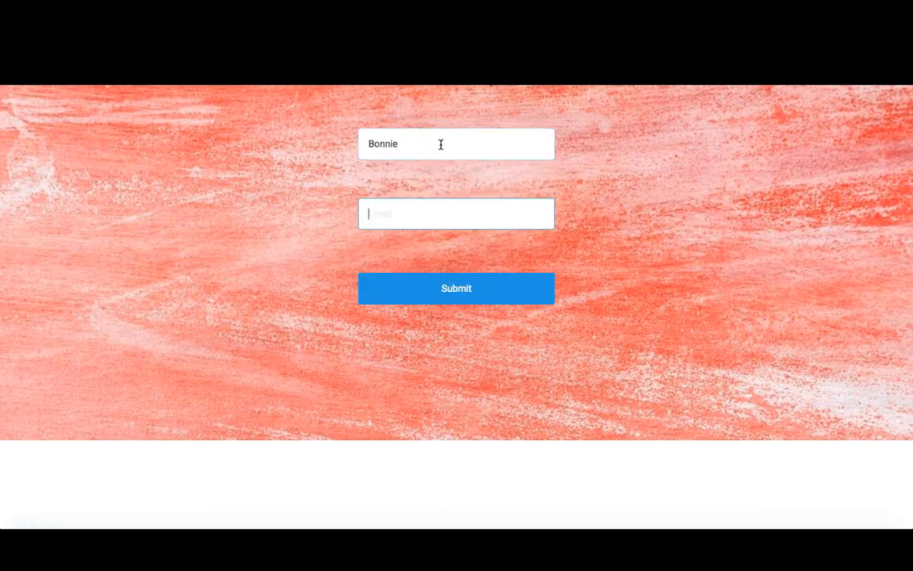
pyautogui.write('email@email.c')
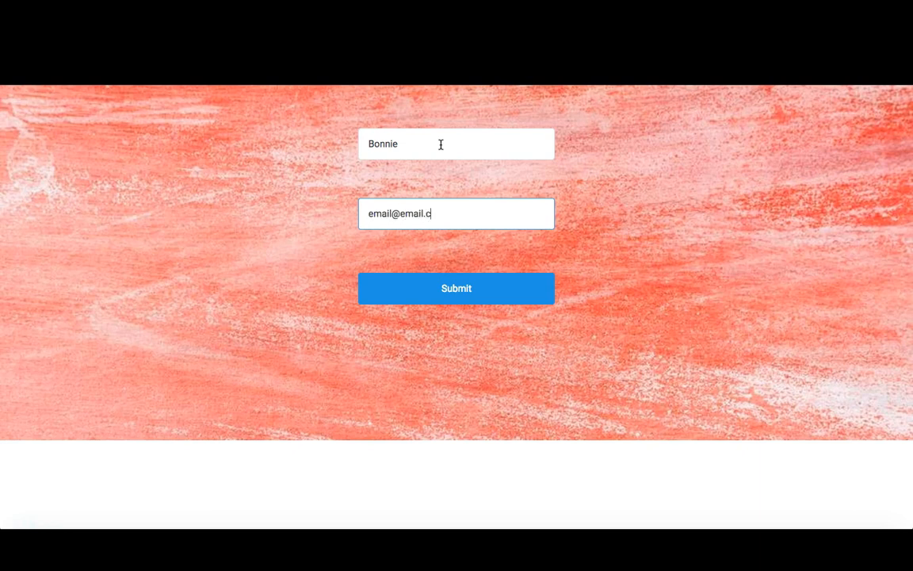
pyautogui.click(456, 288)
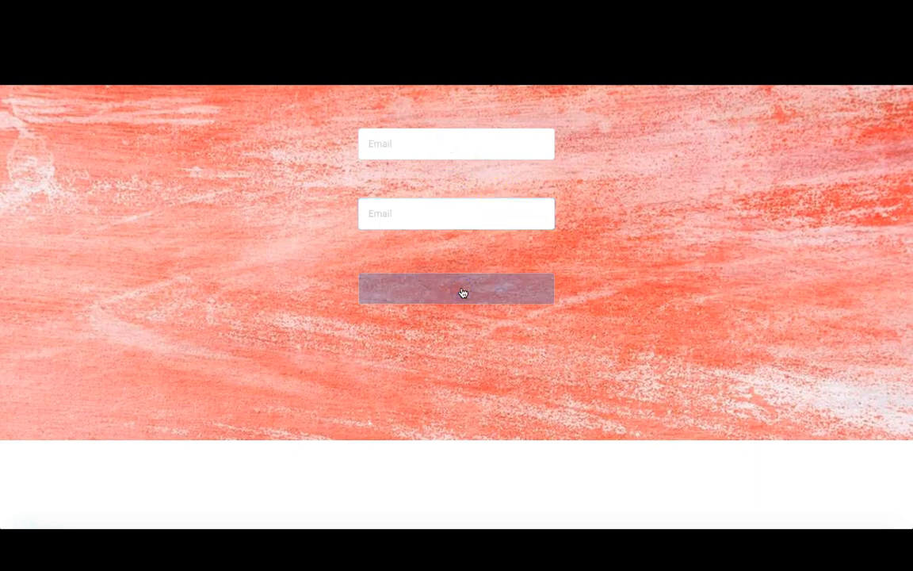
# Submit the preview opt-in form and land on the Thank You page with Download Your Report
pyautogui.click(456, 288)
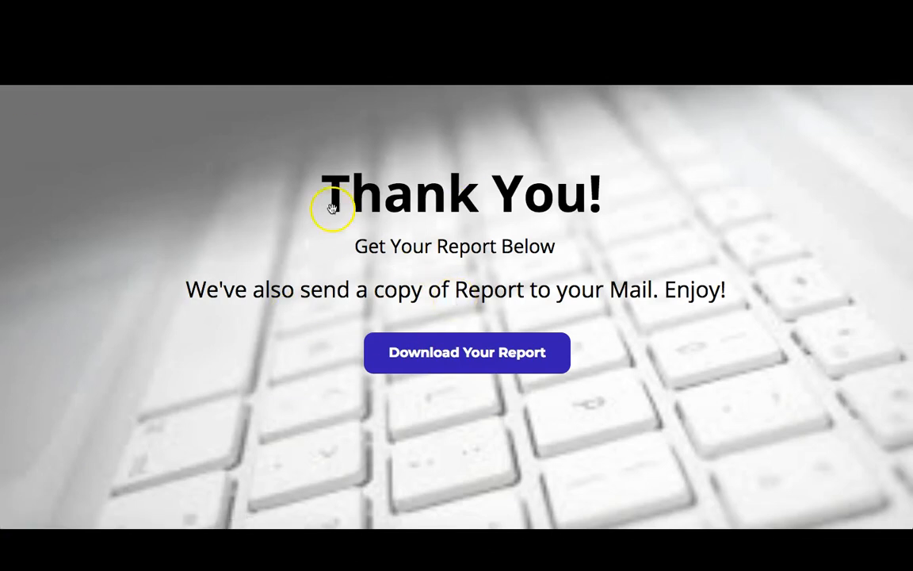
pyautogui.moveTo(579, 420)
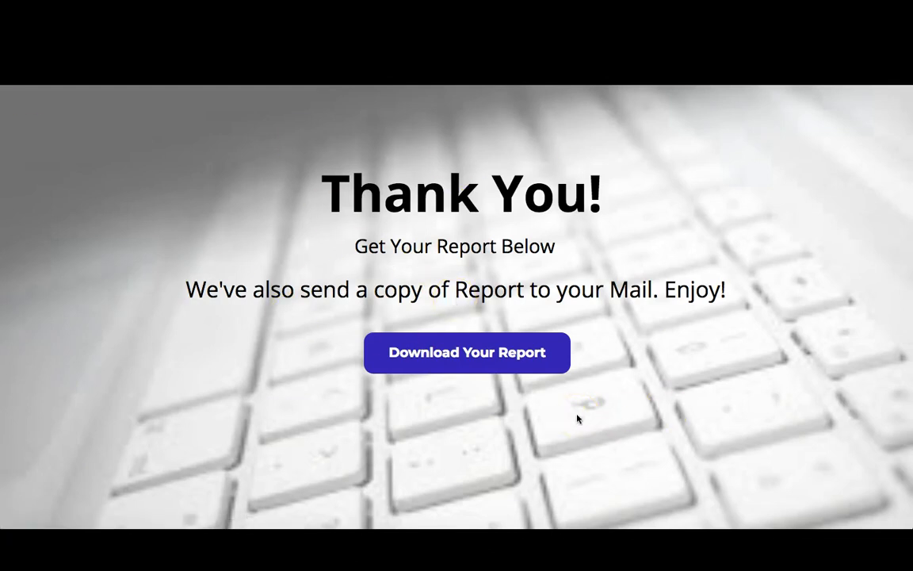
pyautogui.moveTo(548, 393)
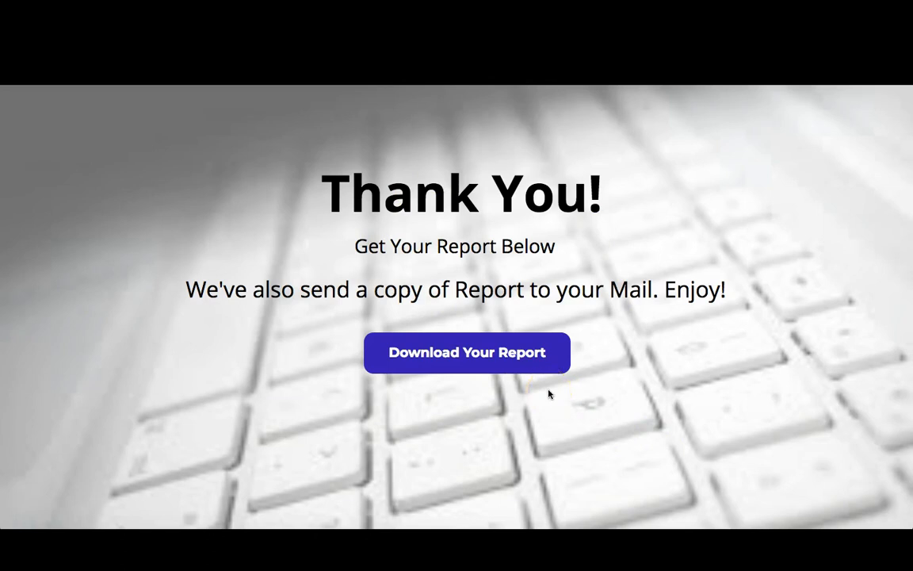